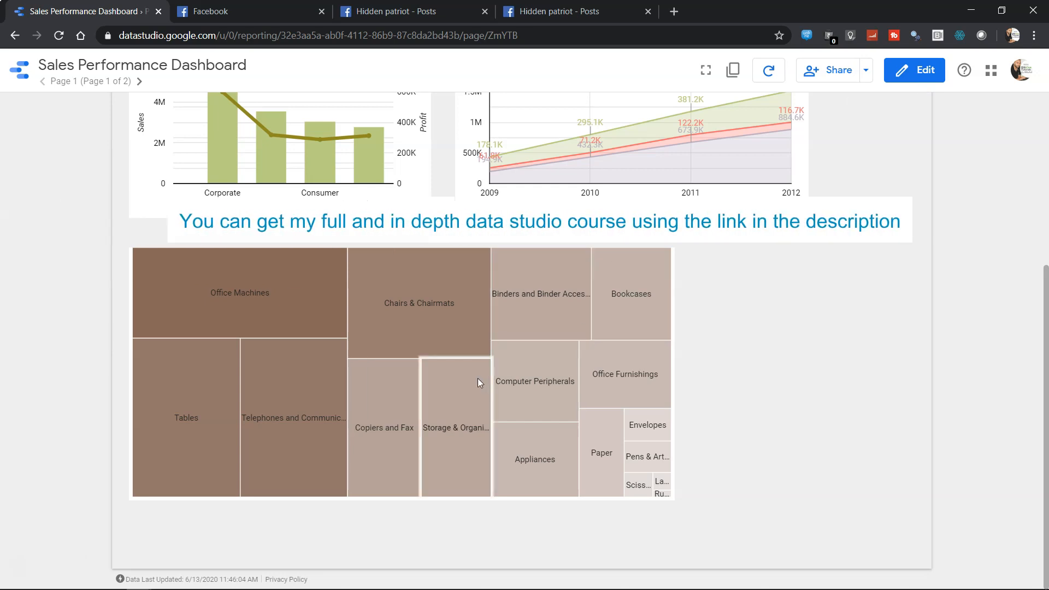
mouse_move(258, 321)
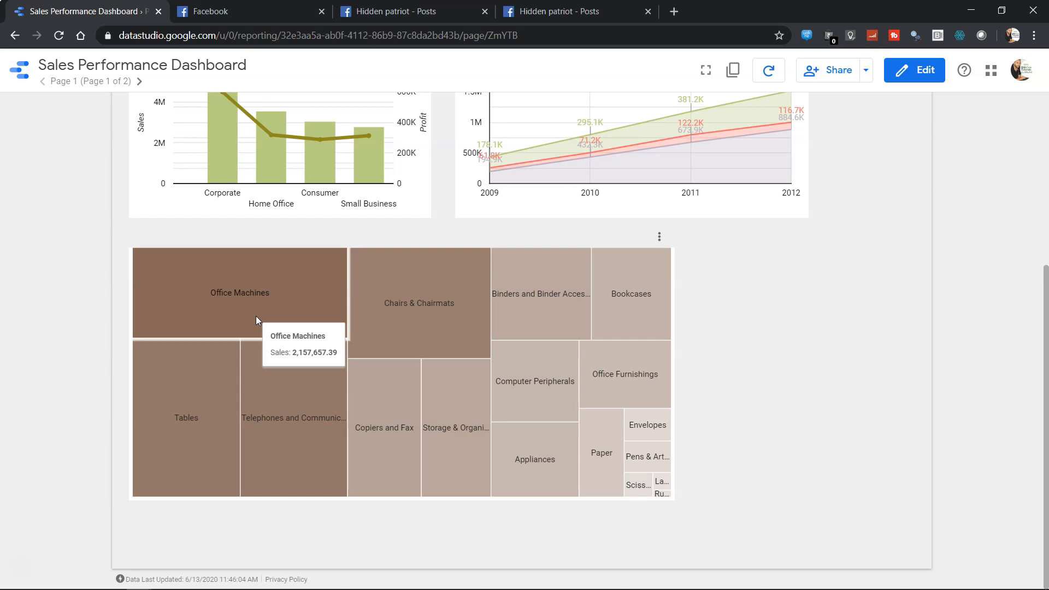
mouse_move(482, 452)
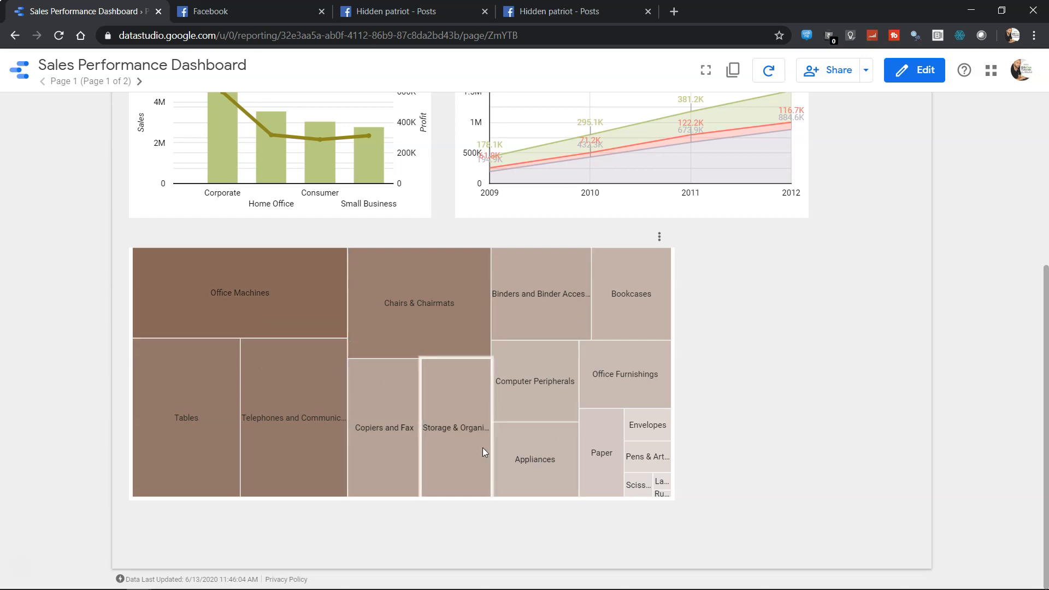
mouse_move(482, 451)
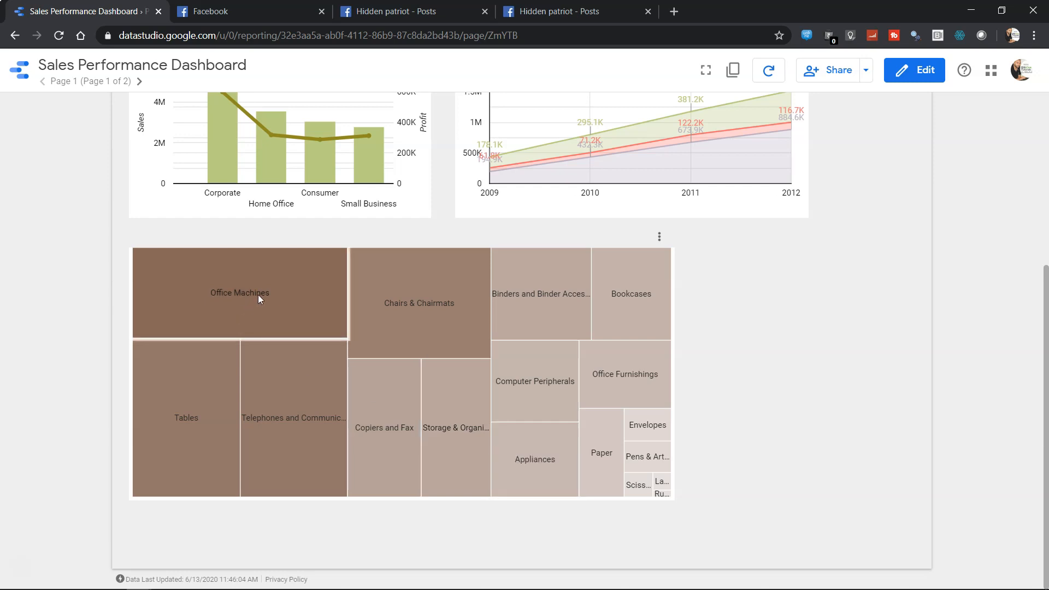
mouse_move(278, 302)
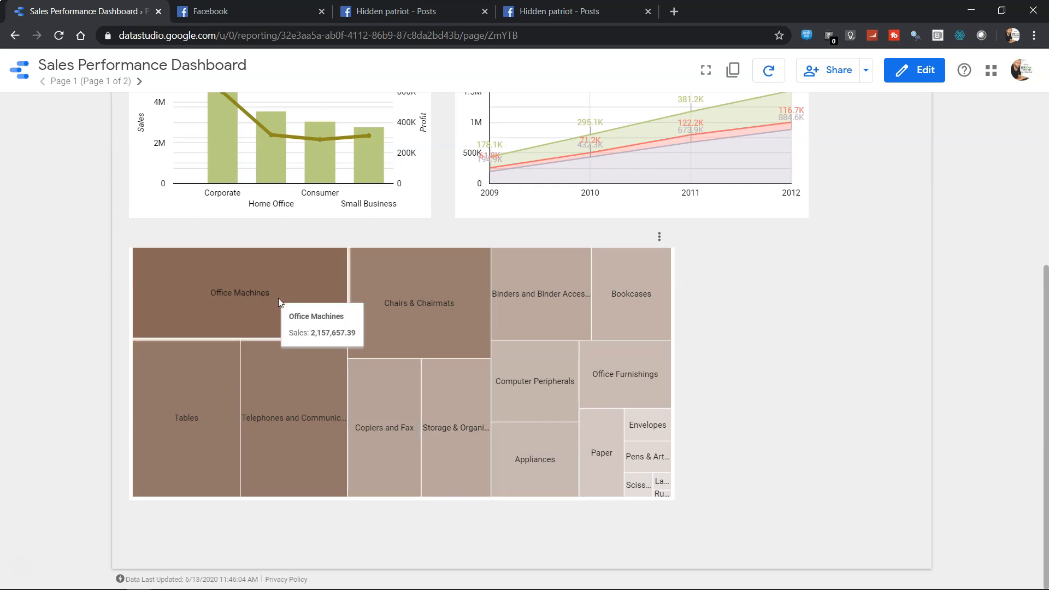
mouse_move(398, 347)
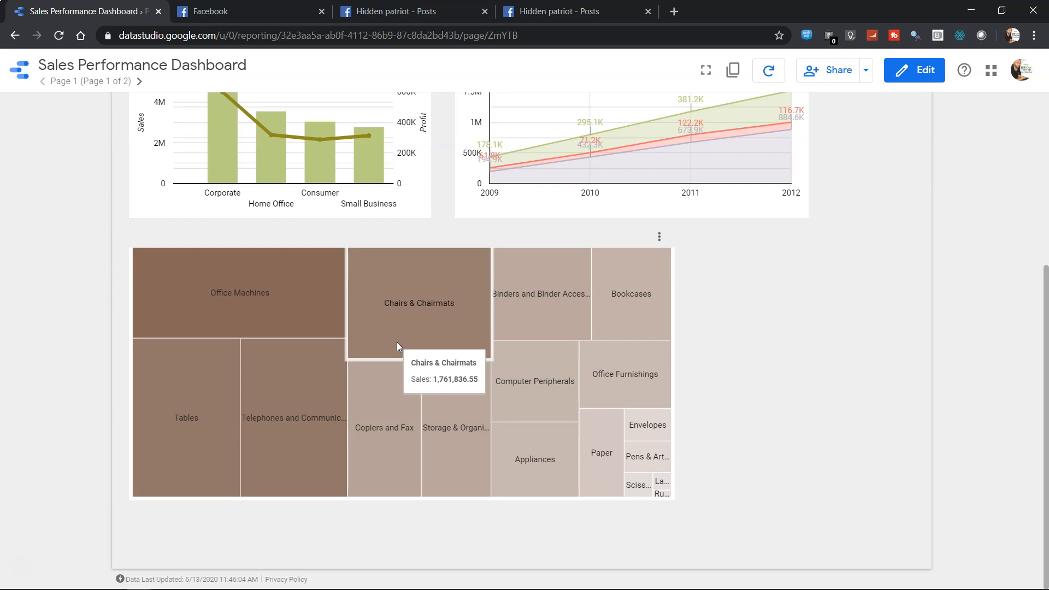
mouse_move(289, 308)
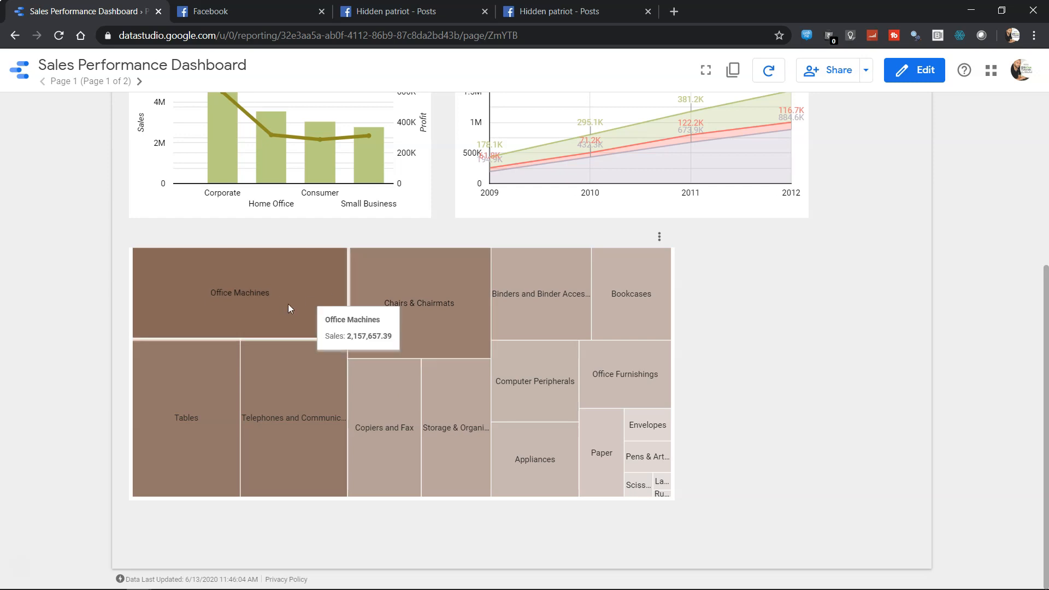
mouse_move(261, 288)
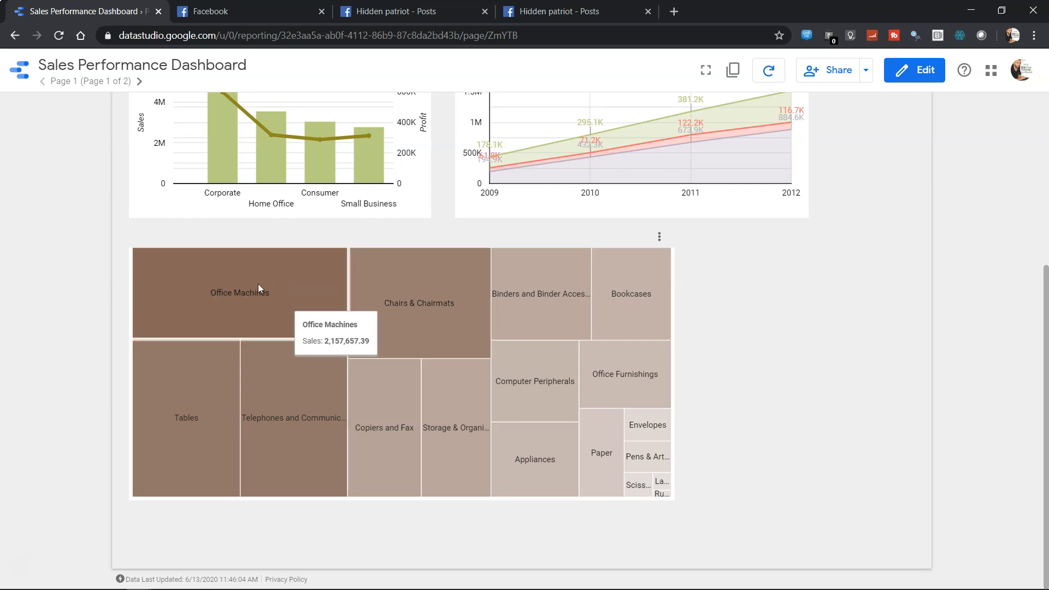
mouse_move(260, 301)
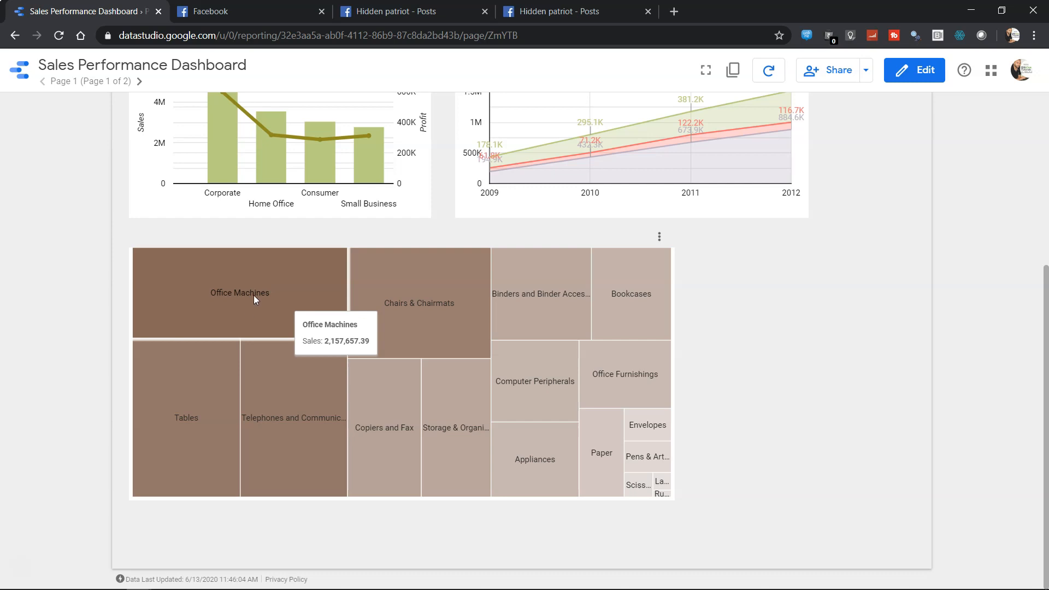
mouse_move(266, 304)
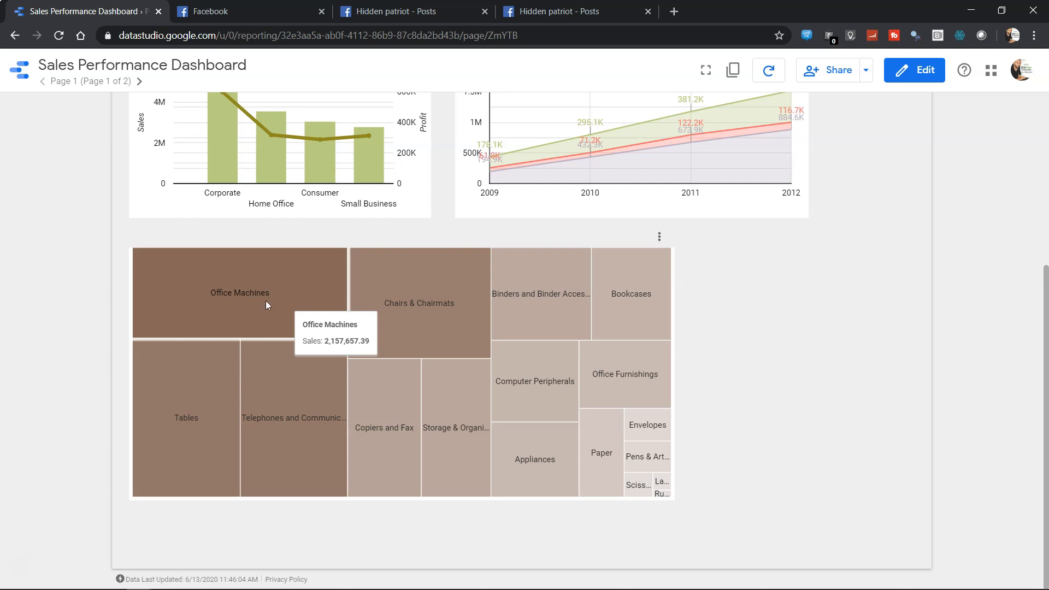
mouse_move(190, 461)
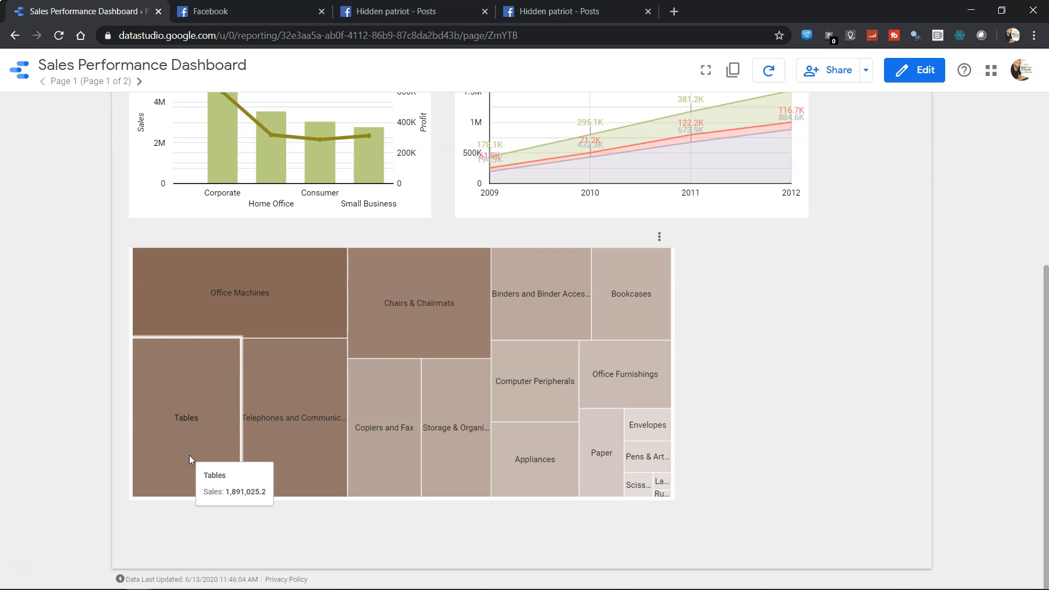
mouse_move(293, 434)
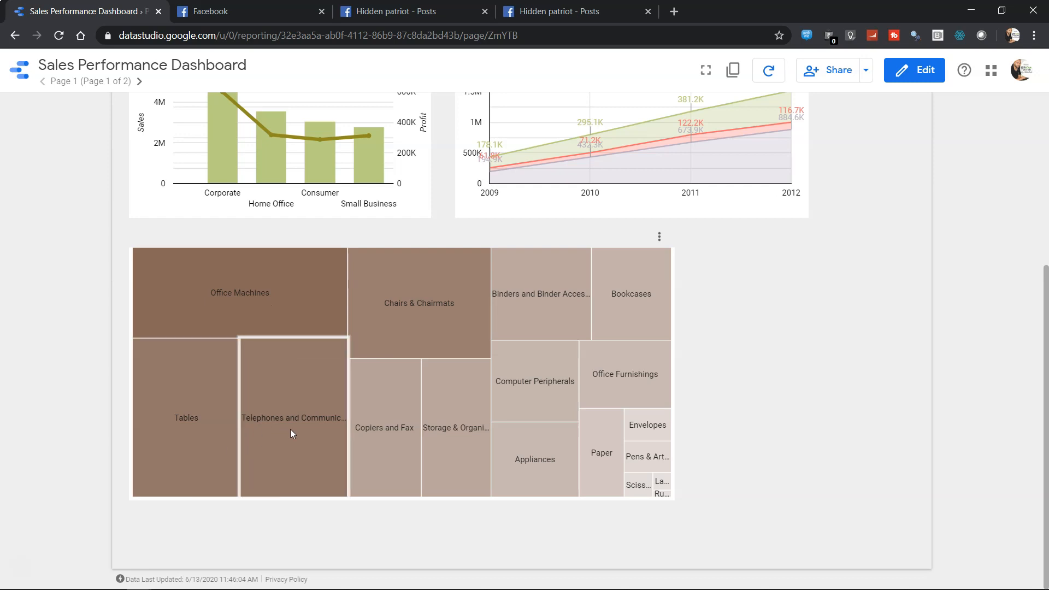
mouse_move(293, 434)
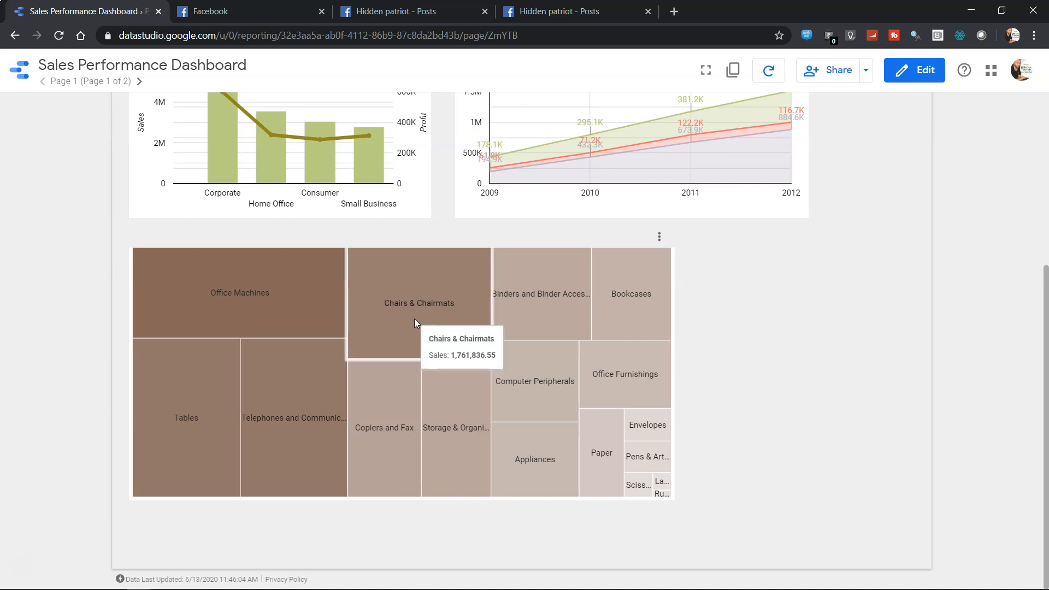
mouse_move(400, 411)
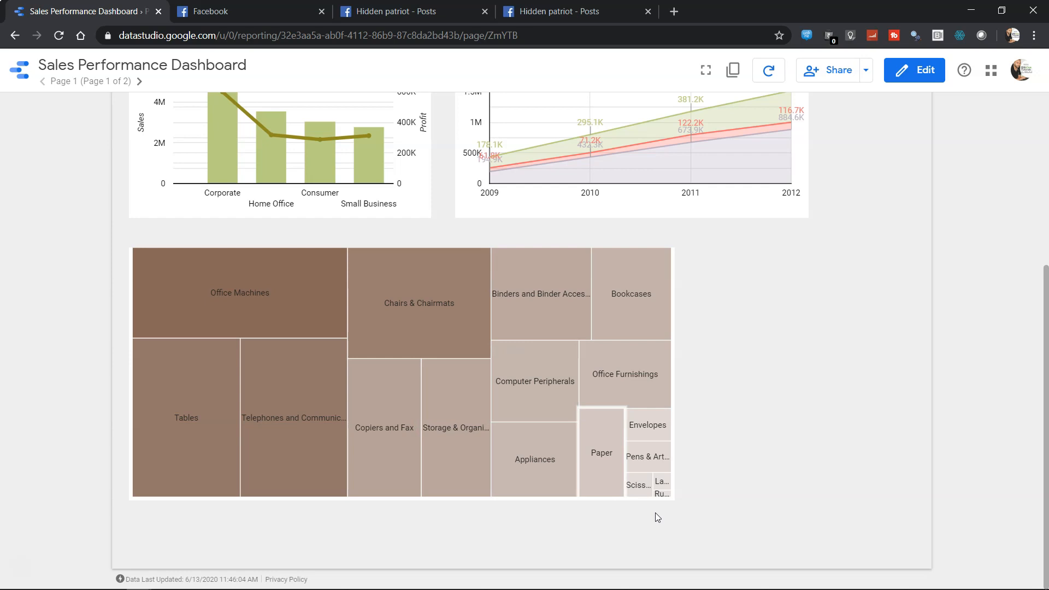
mouse_move(662, 489)
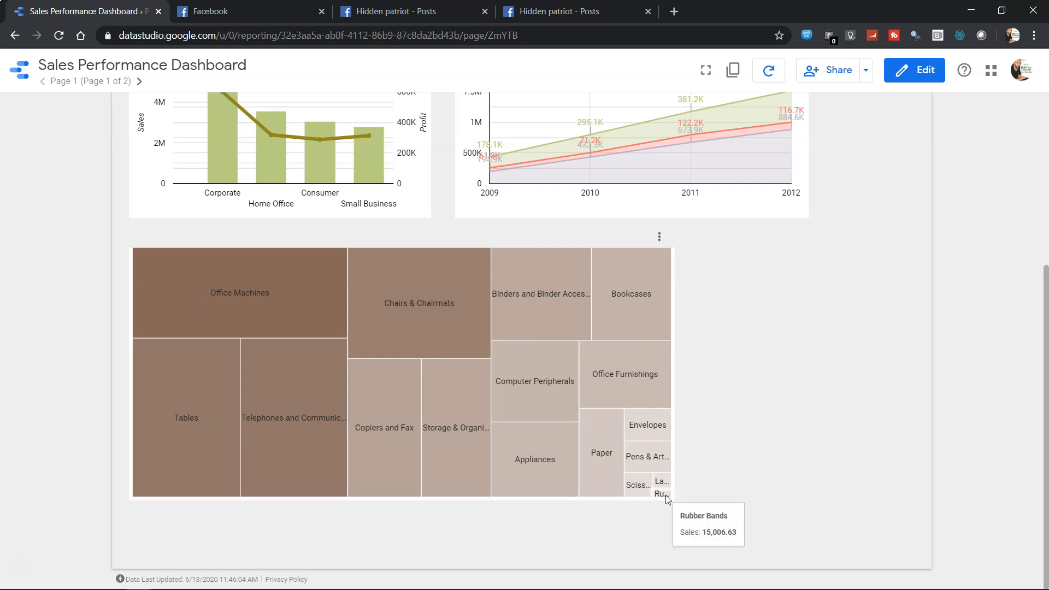
mouse_move(755, 469)
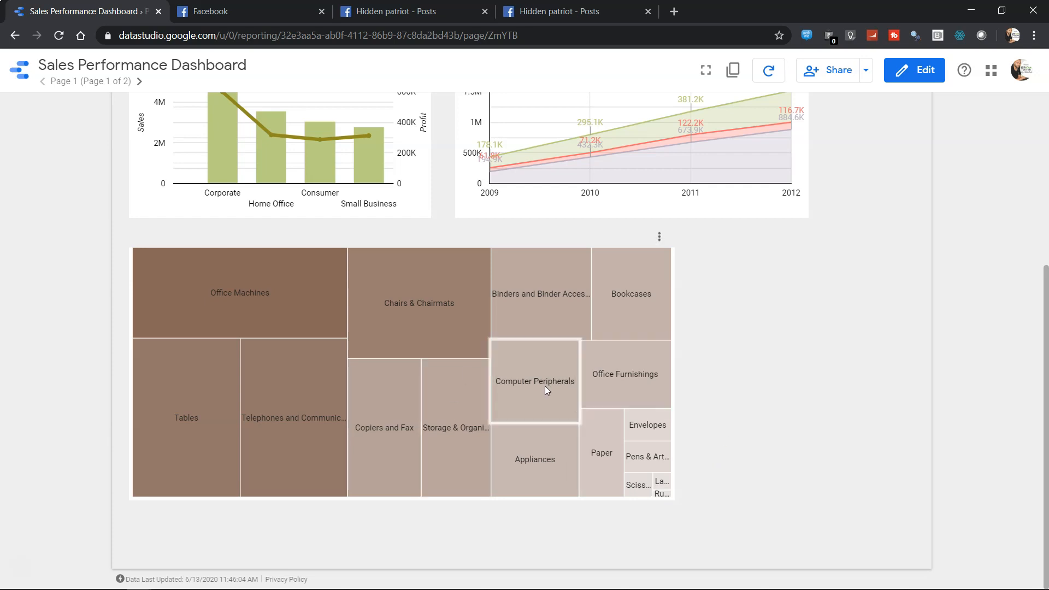
mouse_move(542, 389)
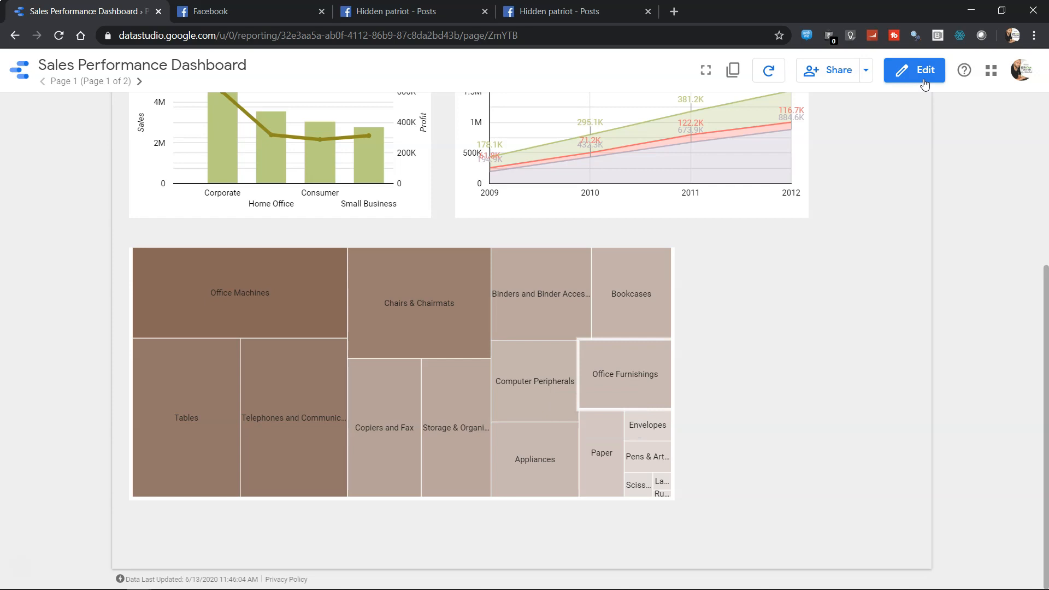
Step: Switch the report to edit mode and bring up the existing chart's data settings
left_click(914, 69)
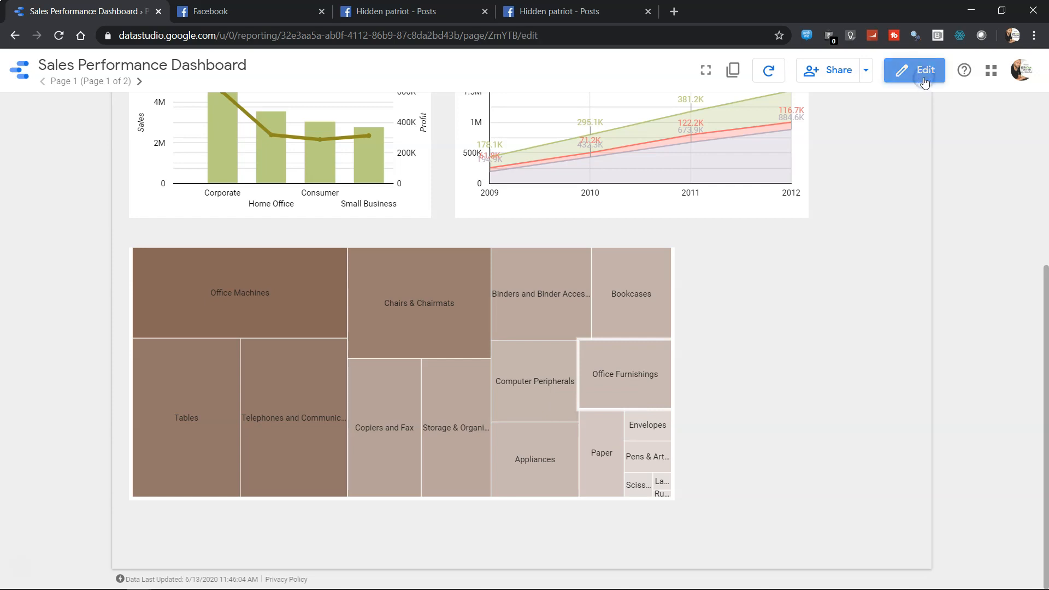
left_click(914, 70)
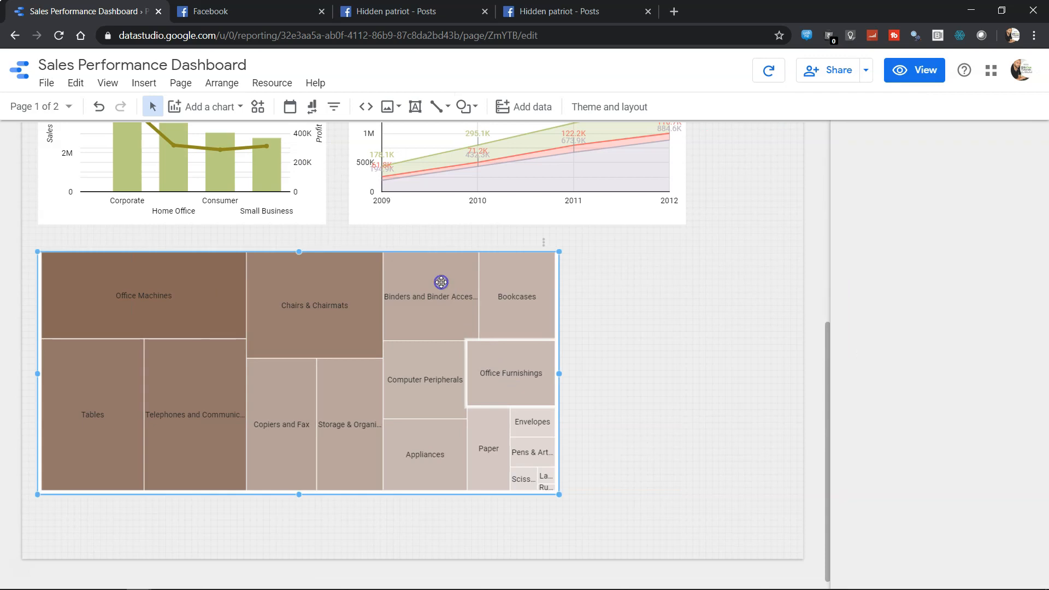
left_click(440, 282)
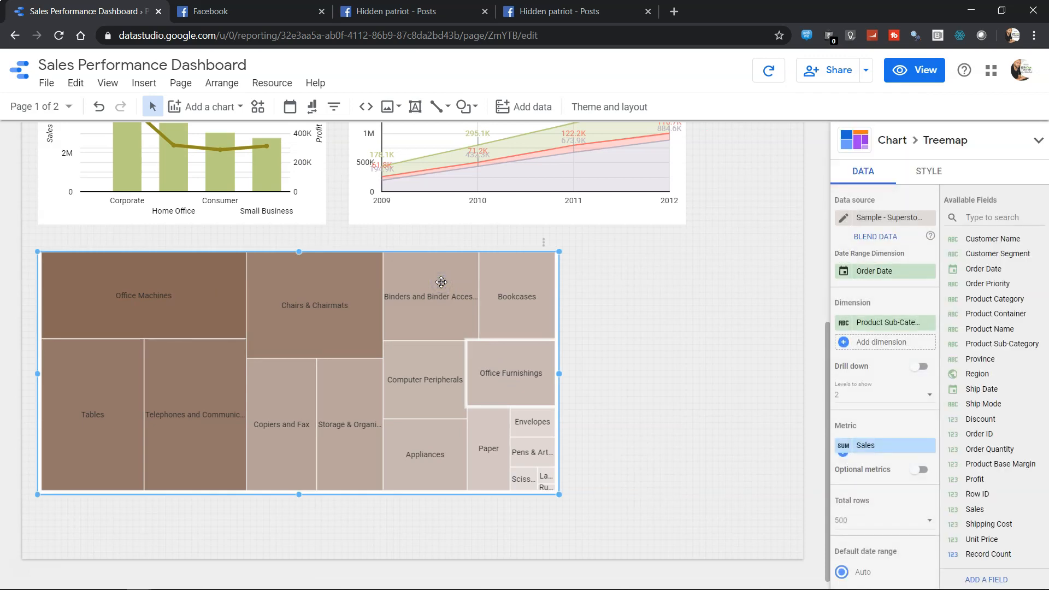
Step: Insert a Treemap and place it in the empty space below the existing charts
left_click(609, 106)
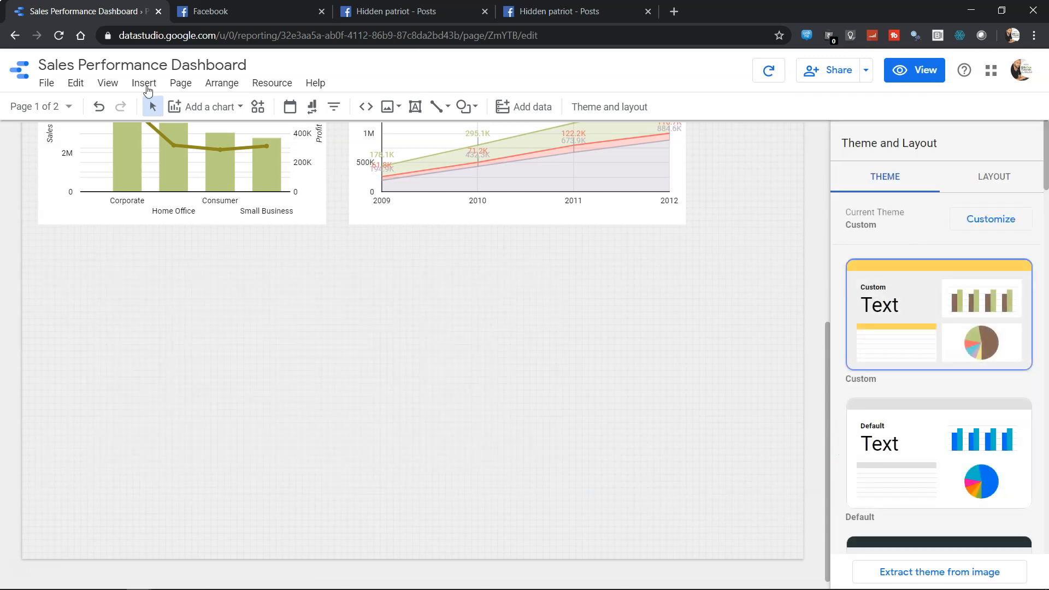
left_click(206, 106)
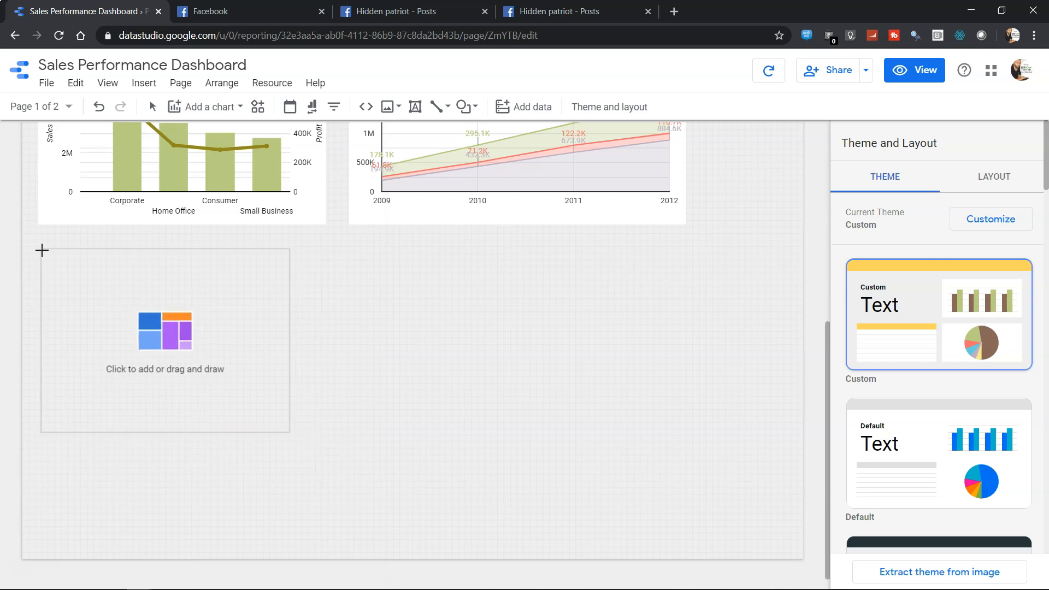
left_click(164, 338)
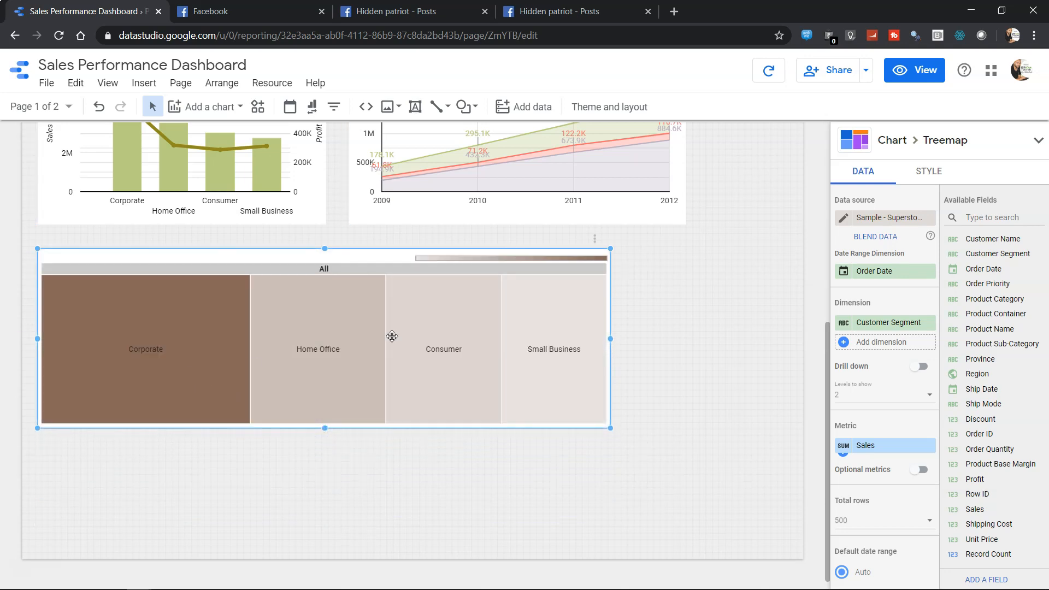
mouse_move(533, 331)
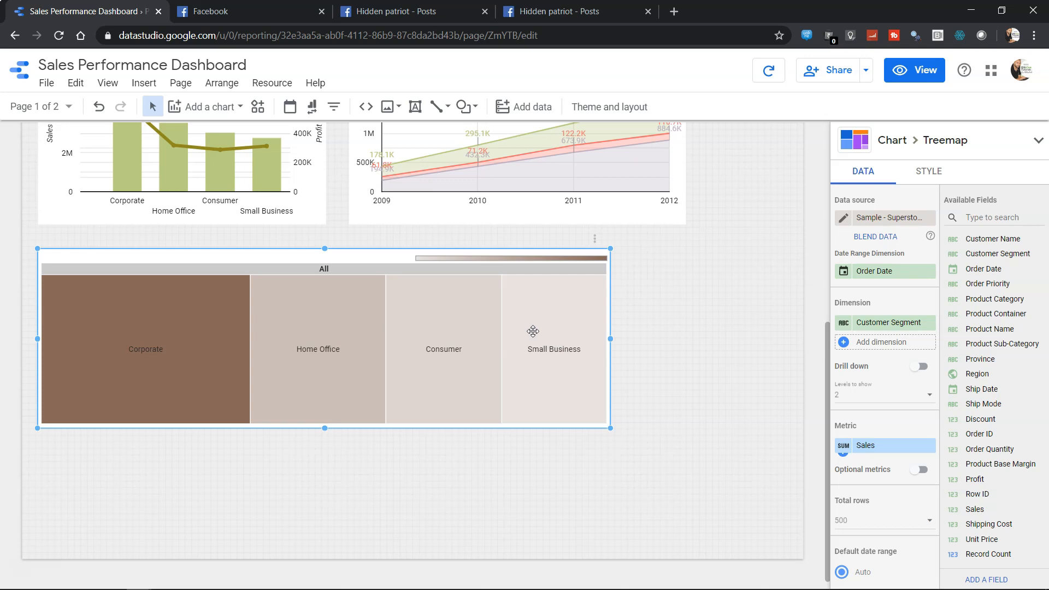
mouse_move(233, 380)
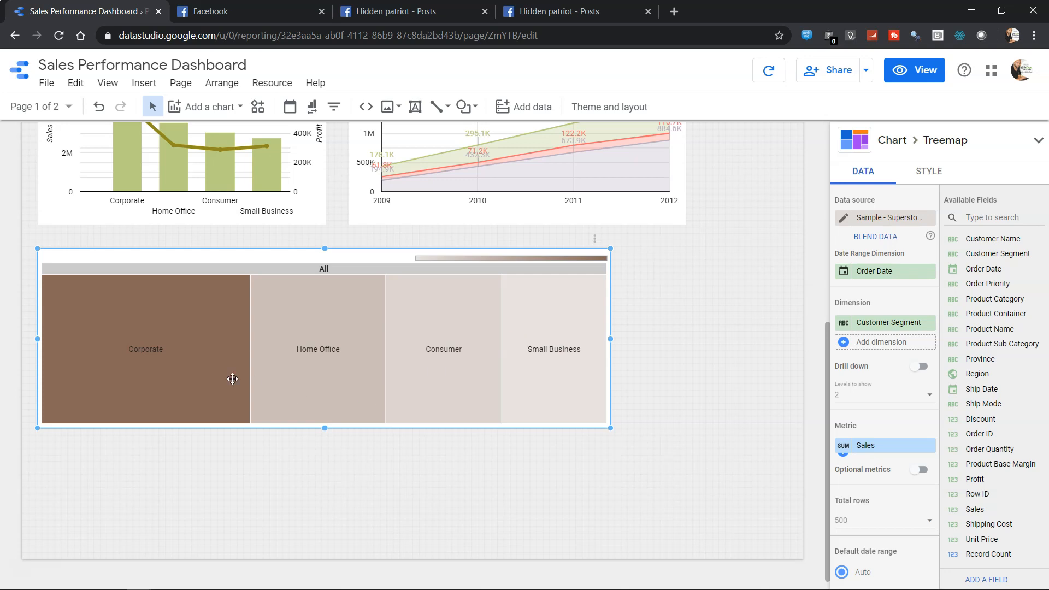
mouse_move(532, 350)
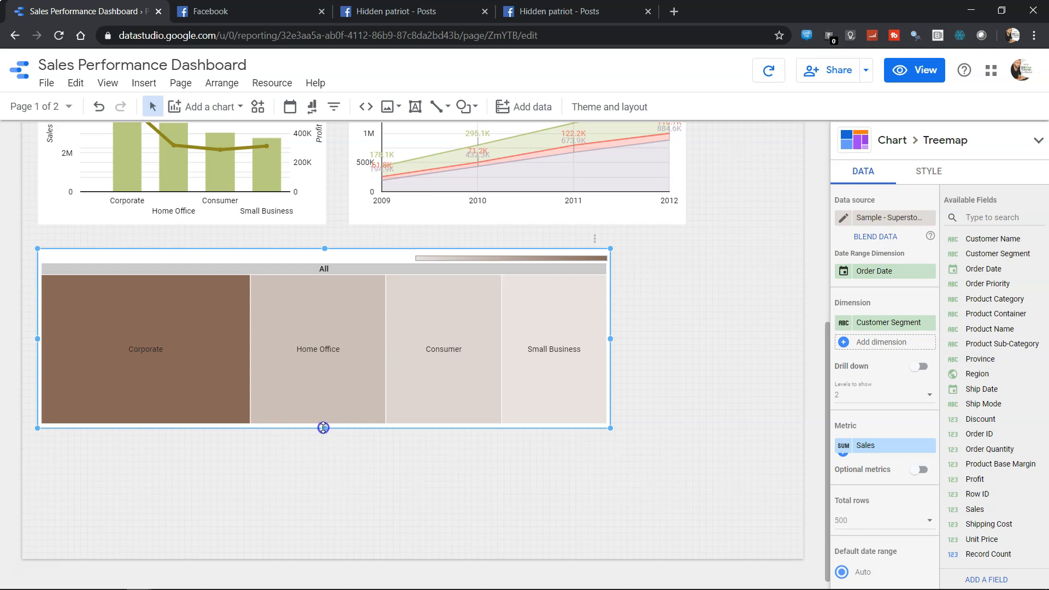
Step: Stretch the customer-segment treemap downward so it is noticeably taller
left_click_drag(323, 427, 329, 507)
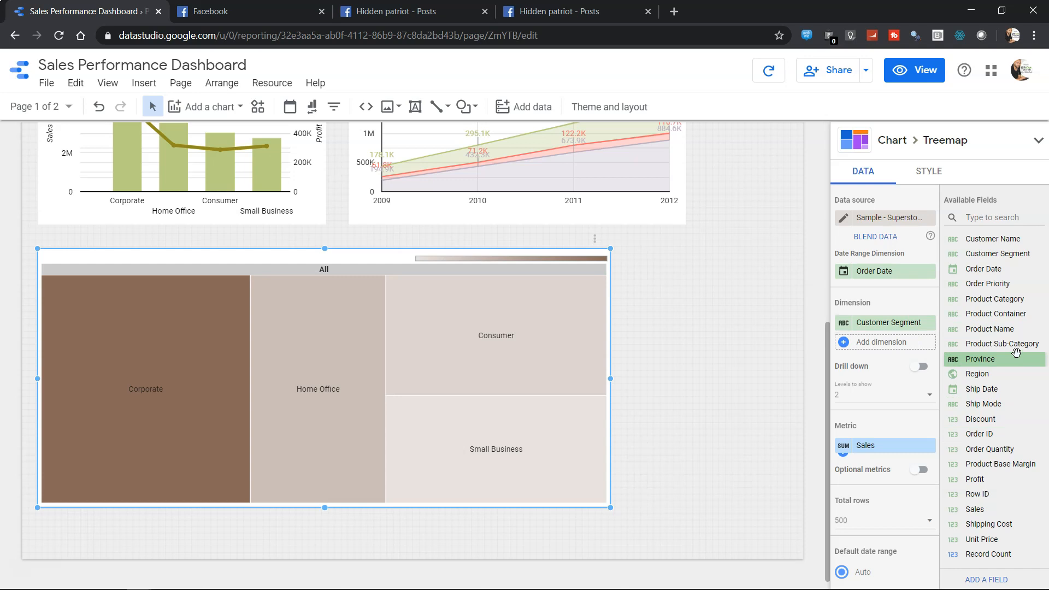
Step: Replace the Customer Segment dimension with Product Sub-Category in the treemap's Data settings
left_click(1004, 343)
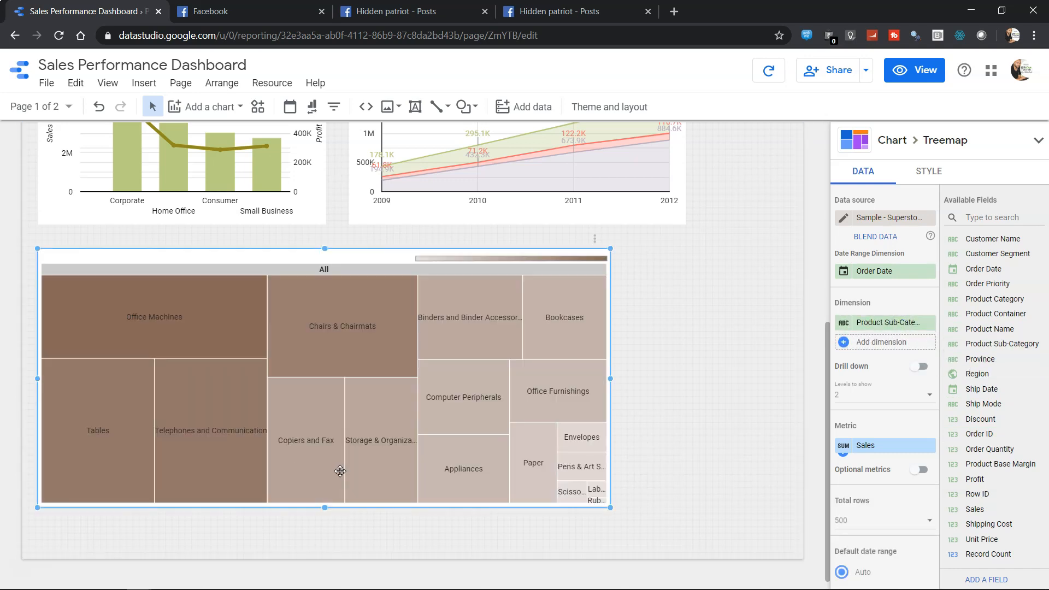
mouse_move(447, 391)
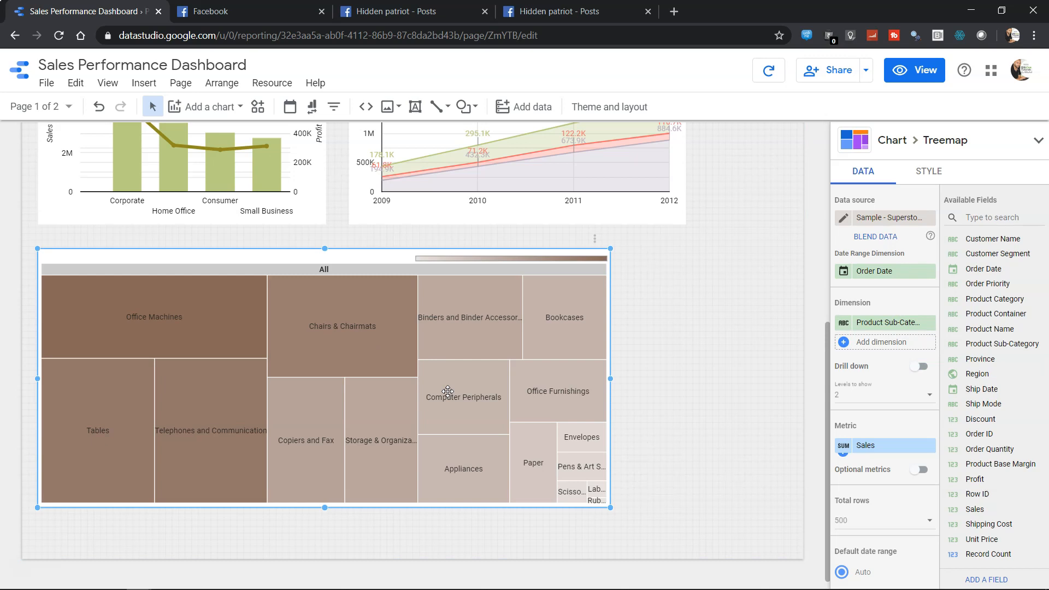
mouse_move(393, 264)
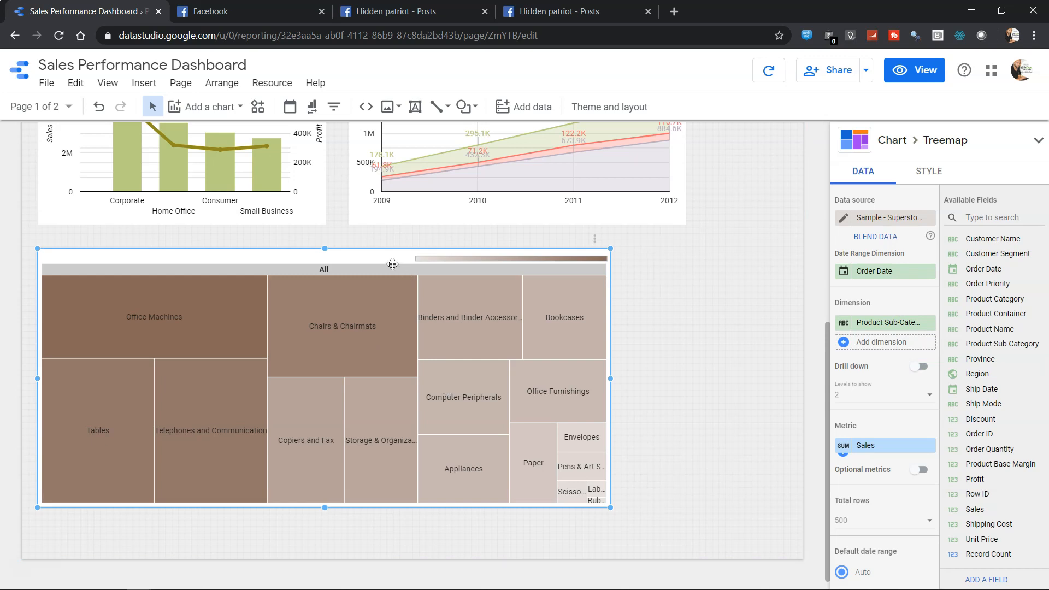
mouse_move(460, 263)
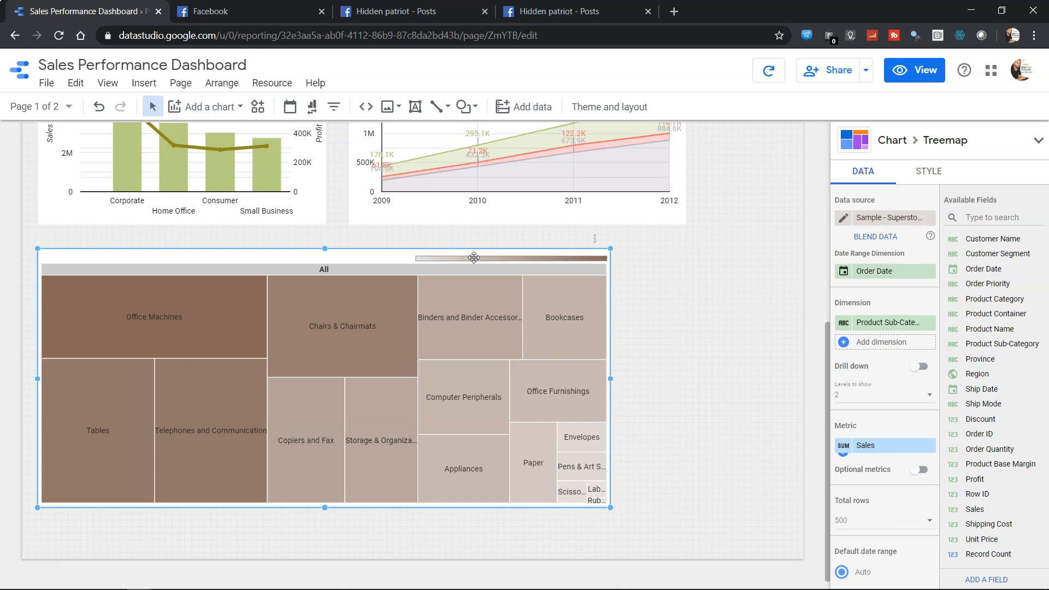
mouse_move(800, 198)
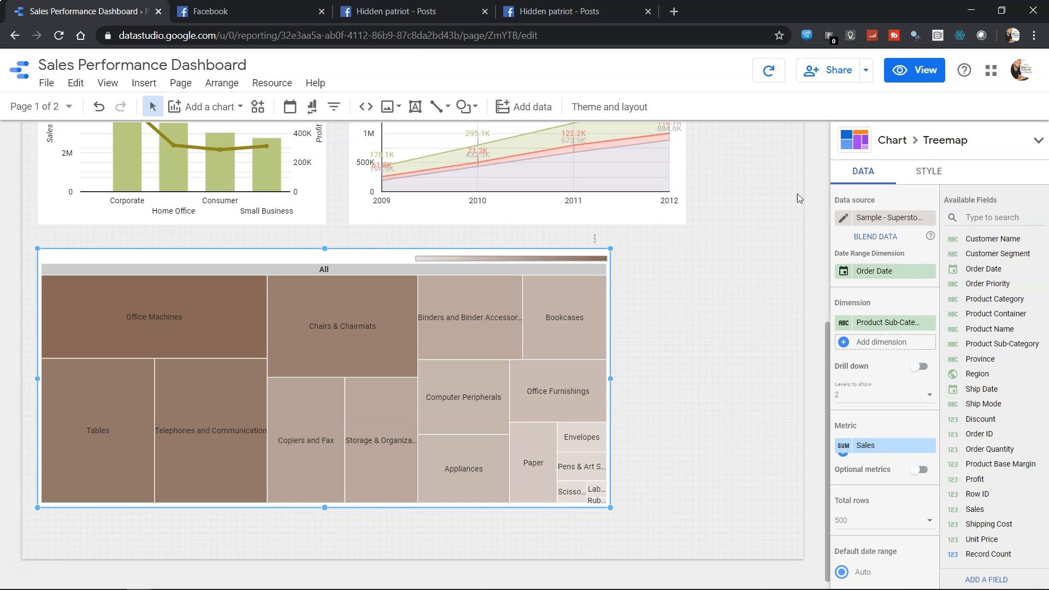
mouse_move(524, 417)
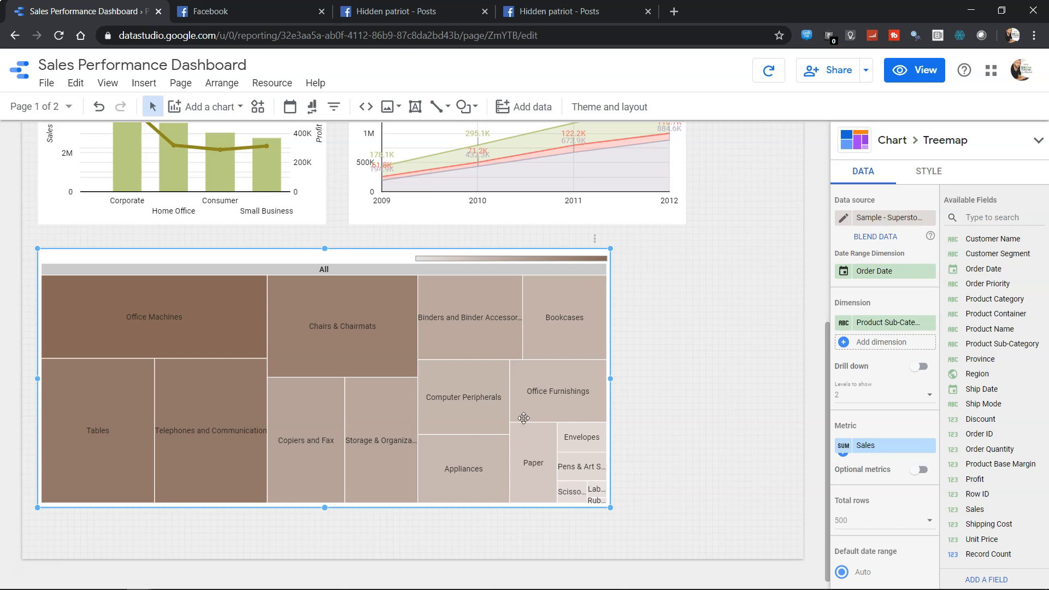
mouse_move(678, 401)
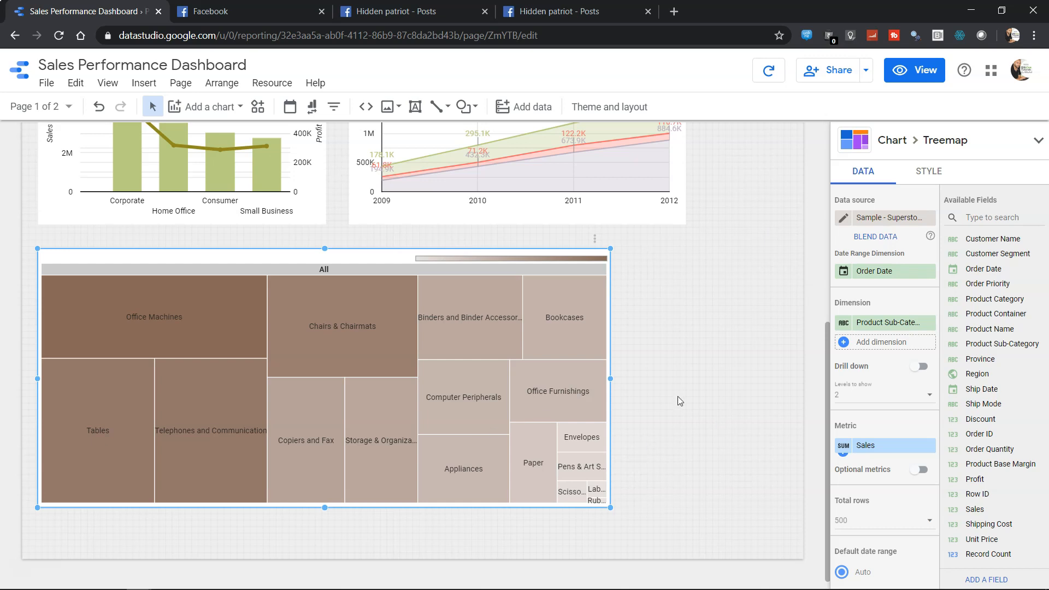
mouse_move(922, 385)
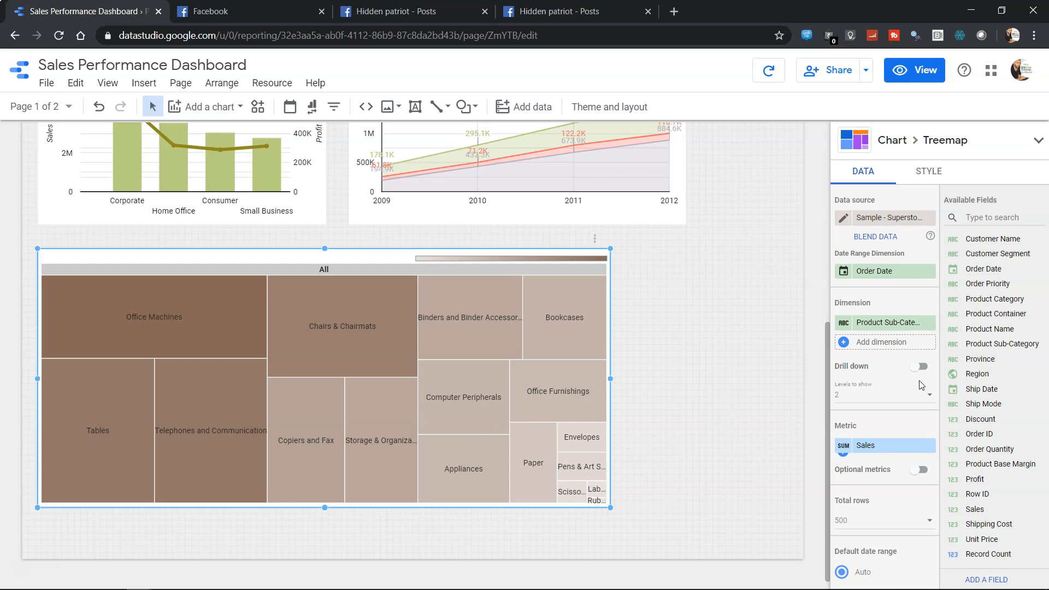
left_click(928, 395)
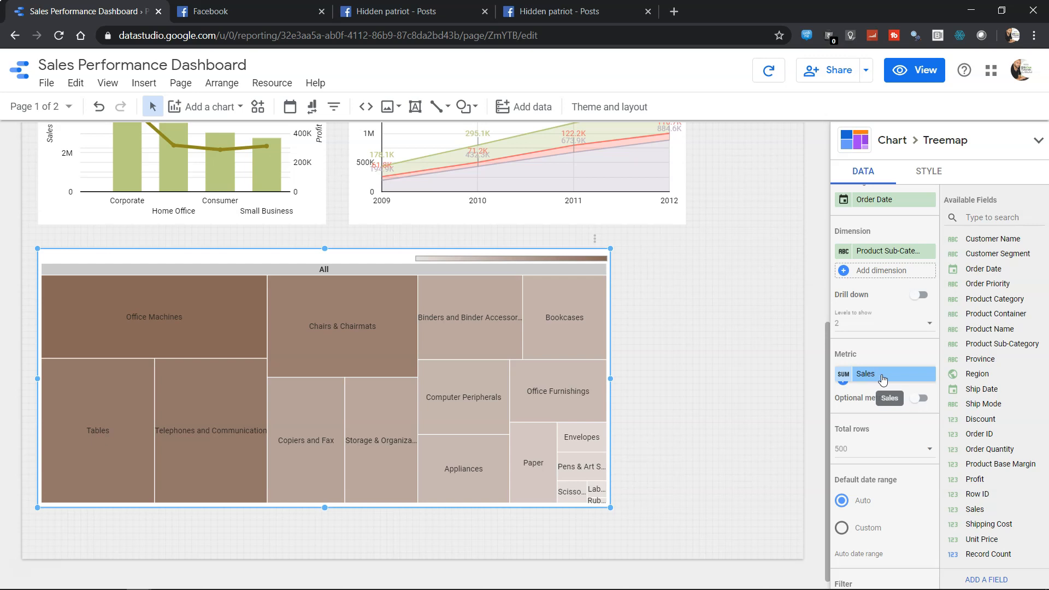
left_click(866, 374)
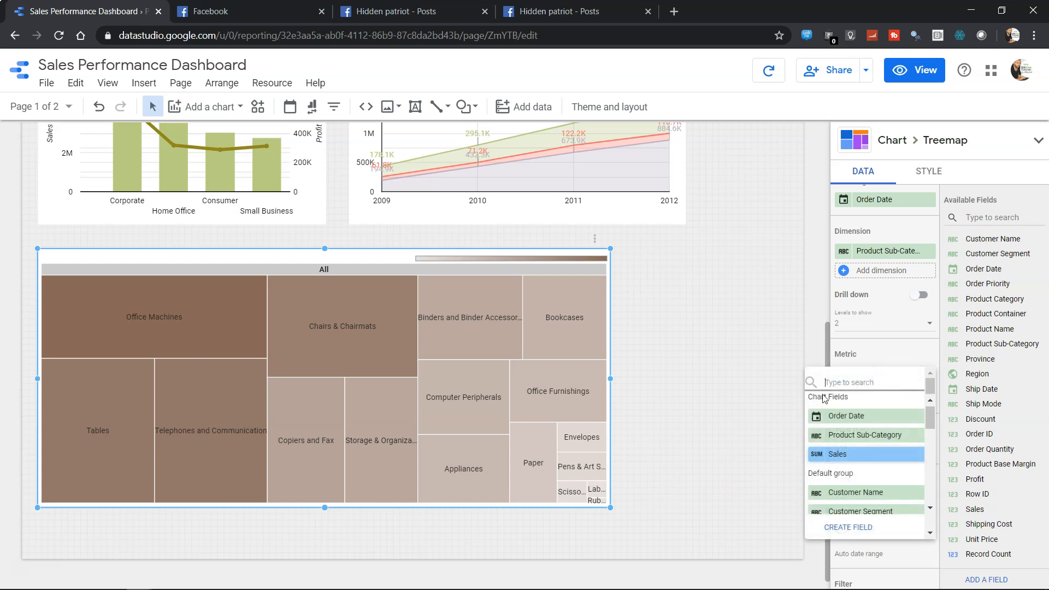
left_click(837, 454)
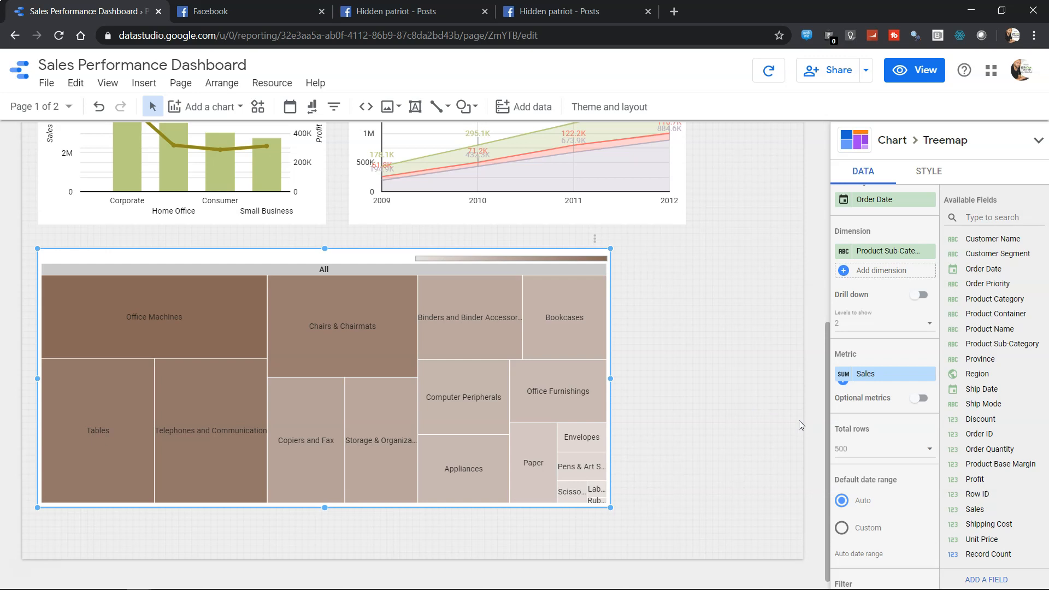
mouse_move(921, 397)
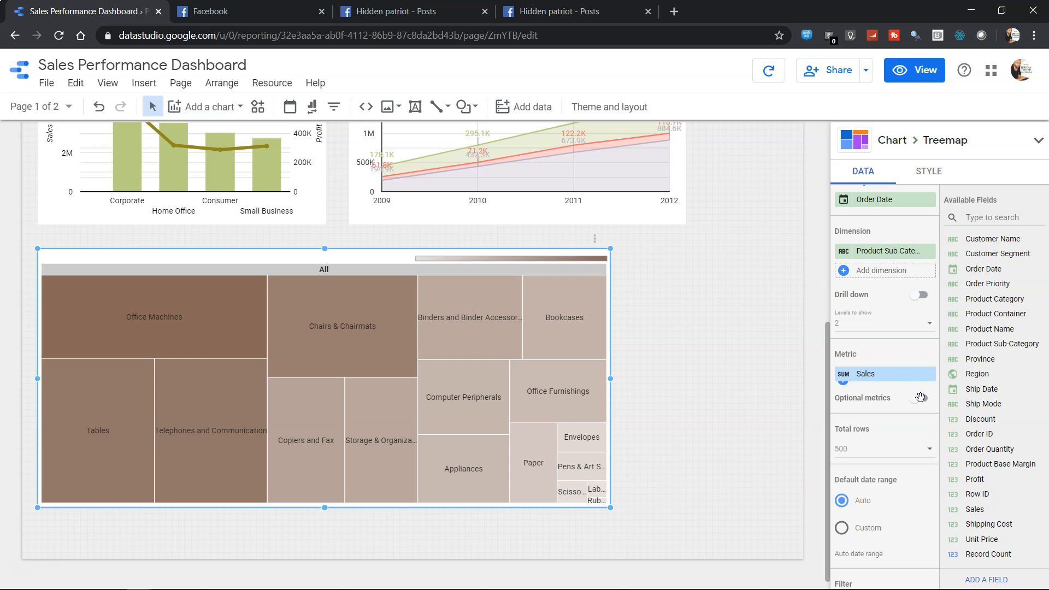